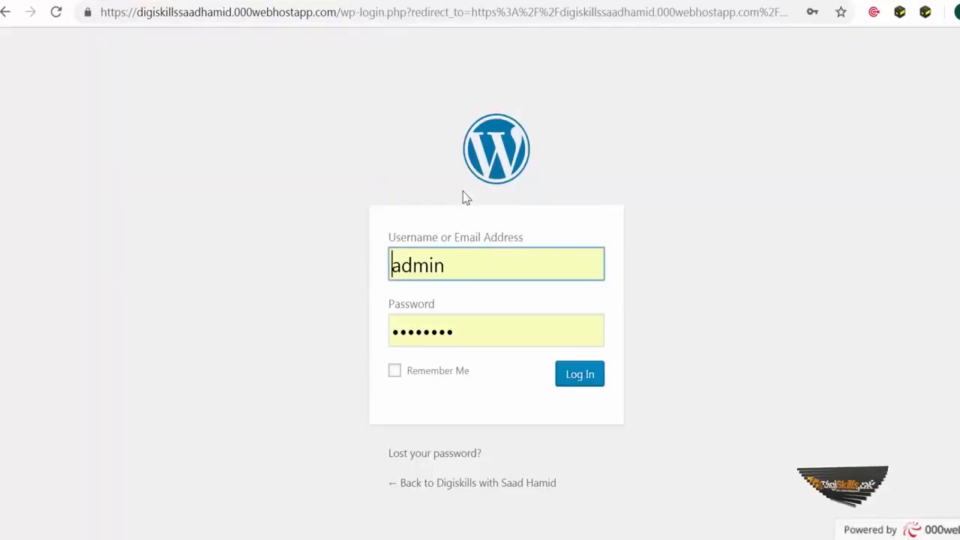
- Log in as admin to reach the WordPress Dashboard
{"action": "left_click", "coordinate": [579, 374]}
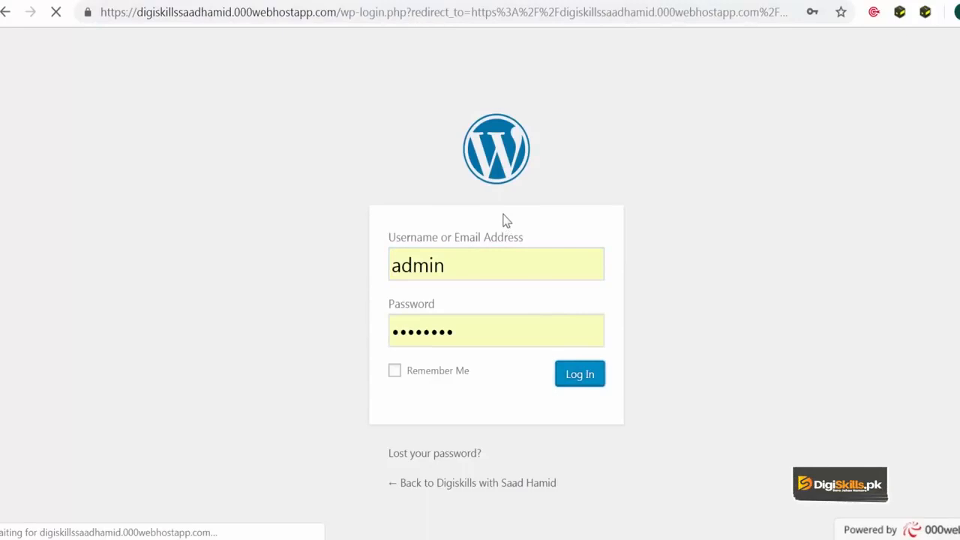
{"action": "left_click", "coordinate": [579, 374]}
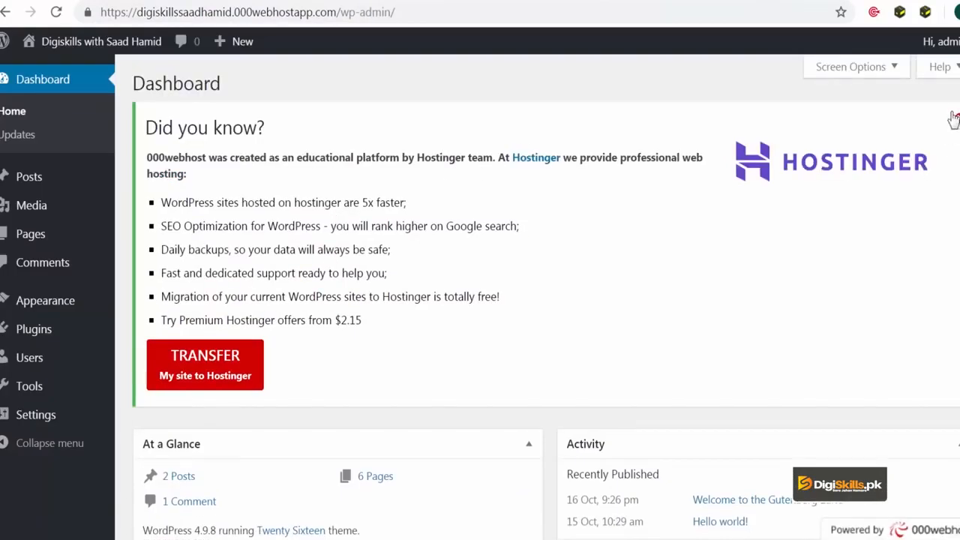
{"action": "mouse_move", "coordinate": [941, 108]}
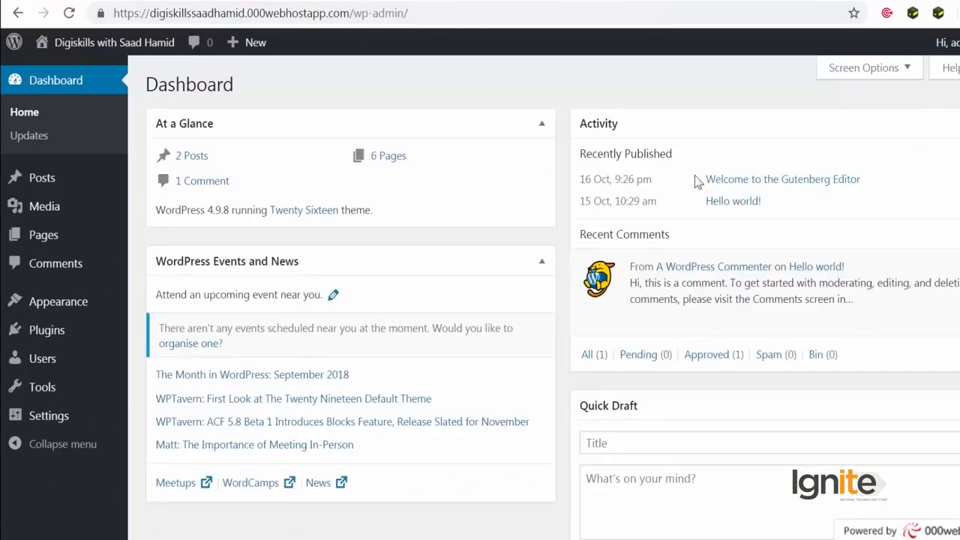
{"action": "mouse_move", "coordinate": [682, 183]}
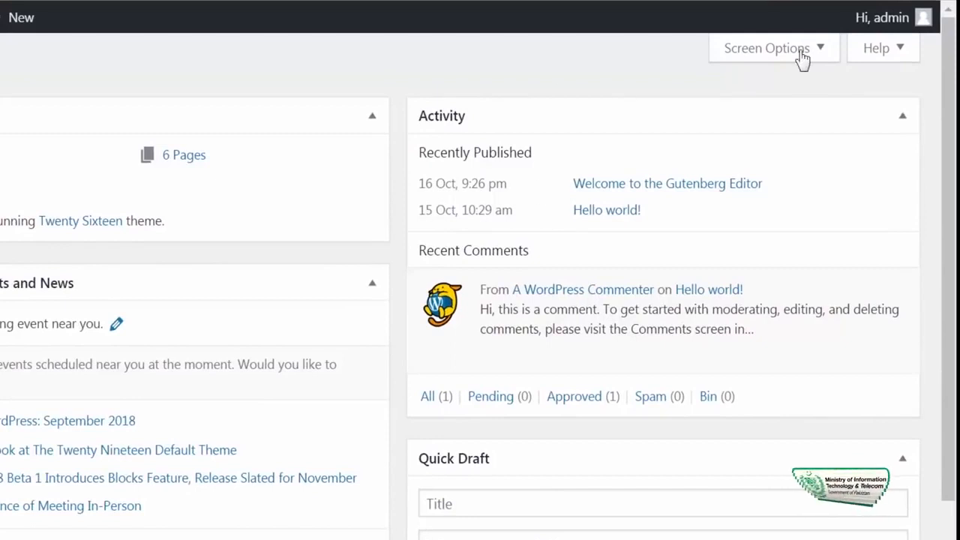
{"action": "left_click", "coordinate": [882, 18]}
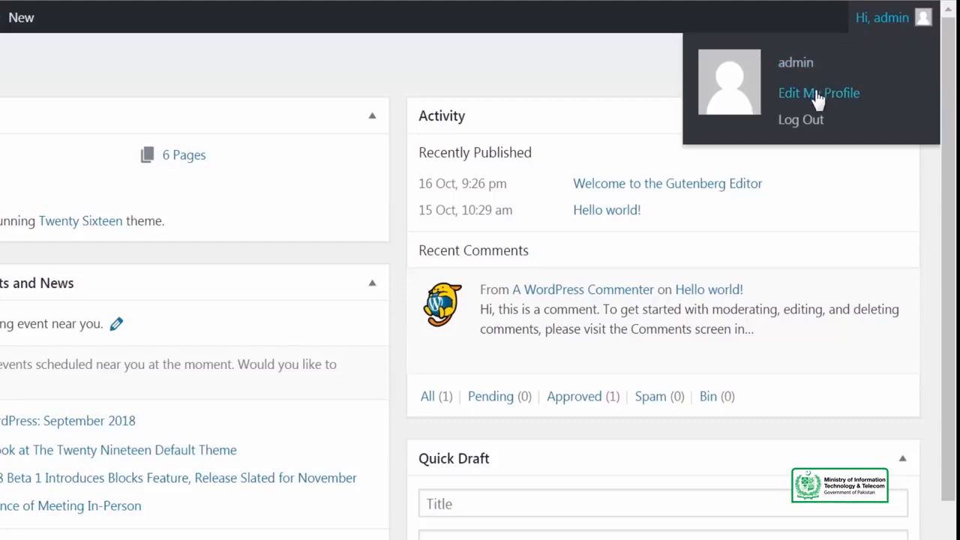
{"action": "mouse_move", "coordinate": [661, 108]}
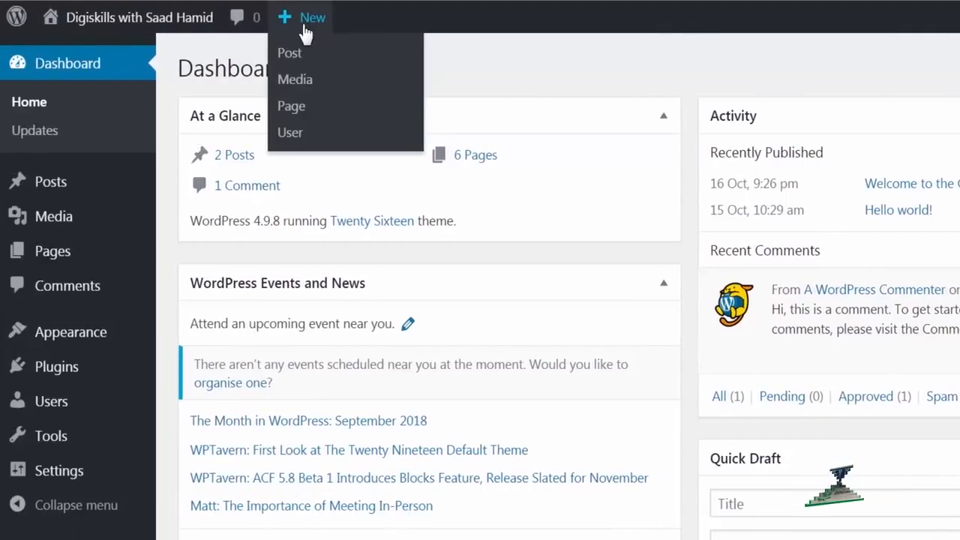
{"action": "mouse_move", "coordinate": [138, 18]}
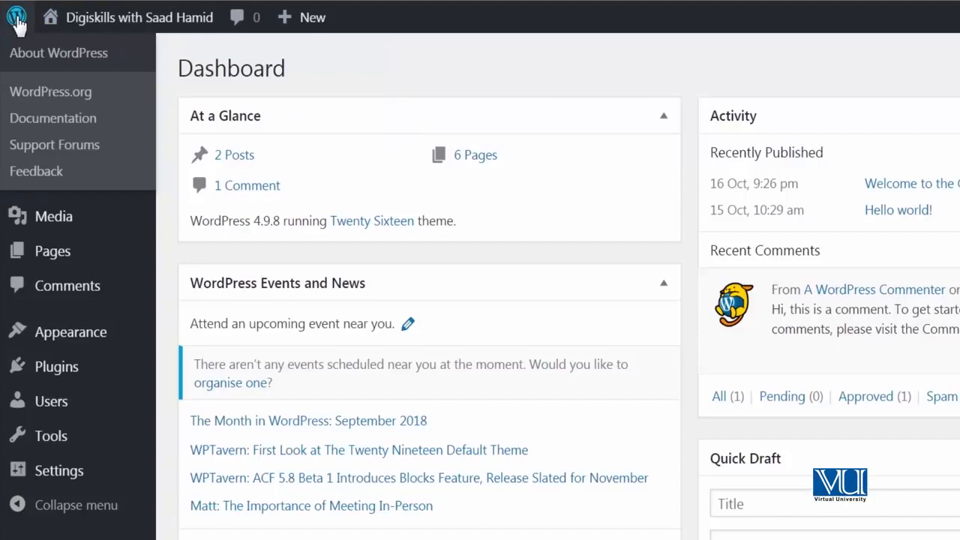
{"action": "mouse_move", "coordinate": [21, 21]}
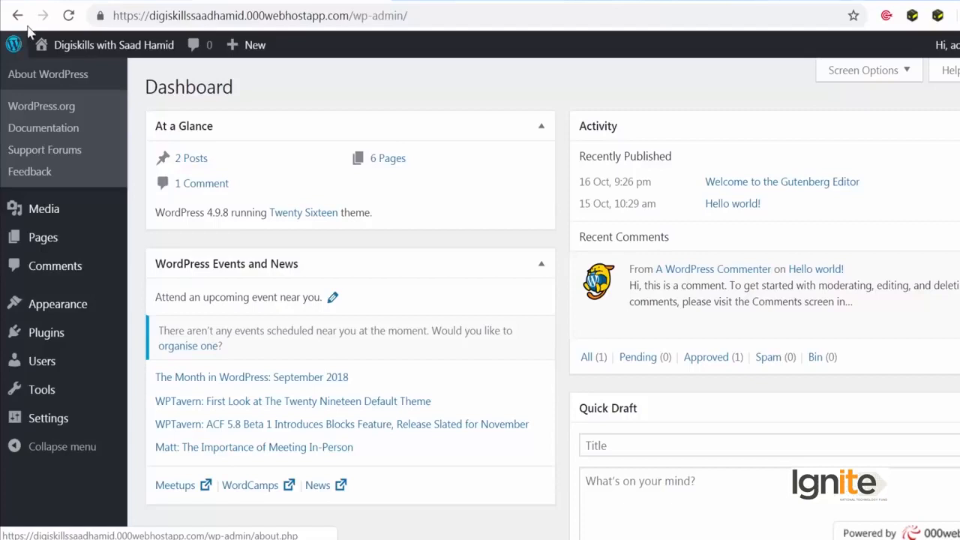
- Visit the public Home page from the toolbar's site name, then head toward the About page
{"action": "right_click", "coordinate": [14, 45]}
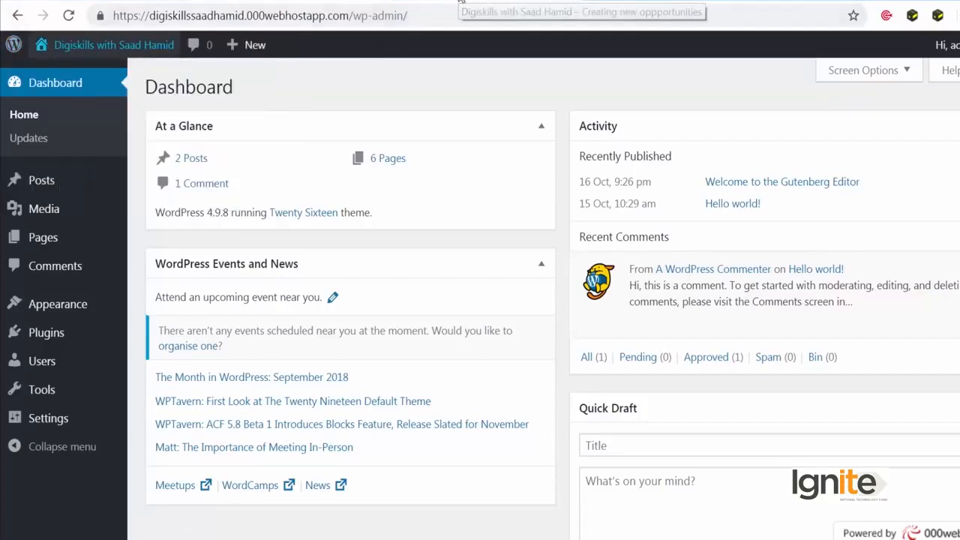
{"action": "left_click", "coordinate": [114, 45]}
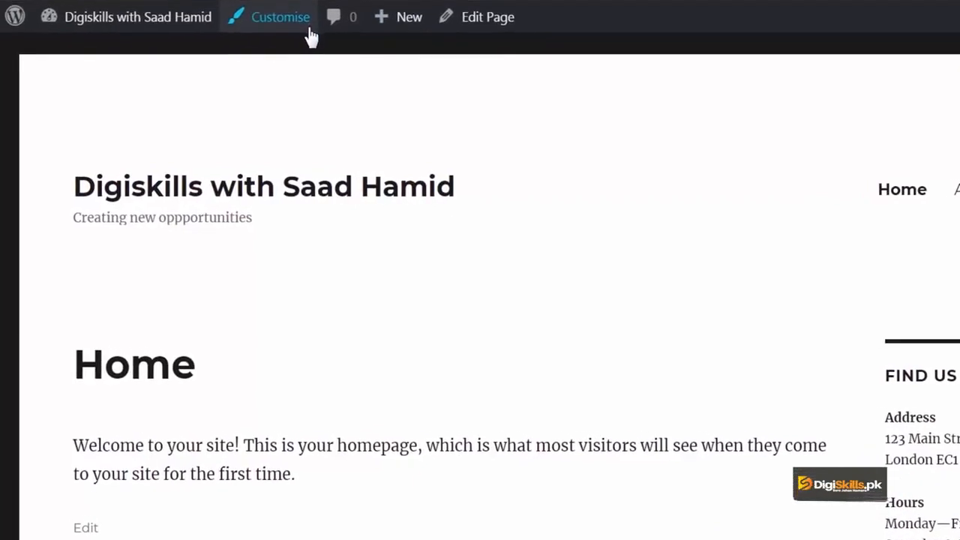
{"action": "mouse_move", "coordinate": [508, 46]}
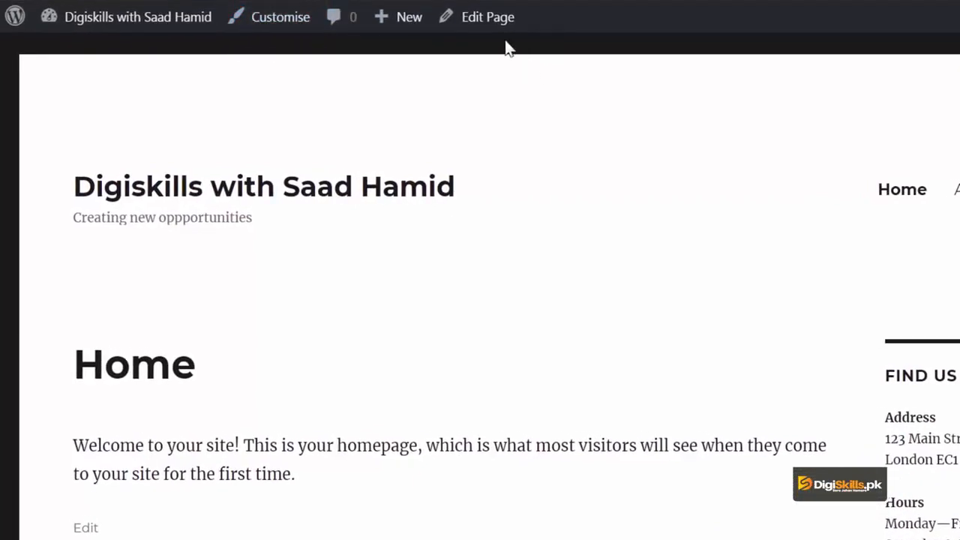
{"action": "mouse_move", "coordinate": [522, 189]}
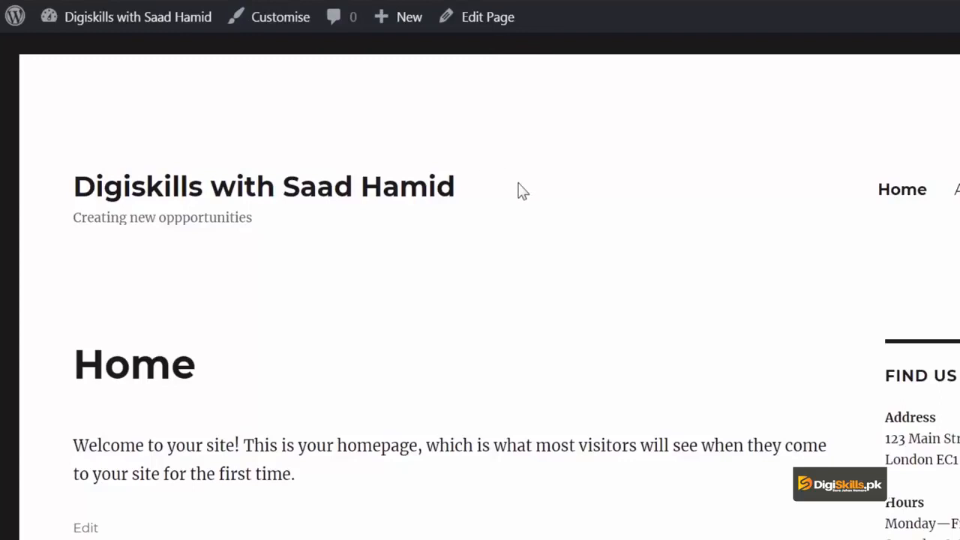
{"action": "scroll", "scroll_direction": "down", "scroll_amount": 3}
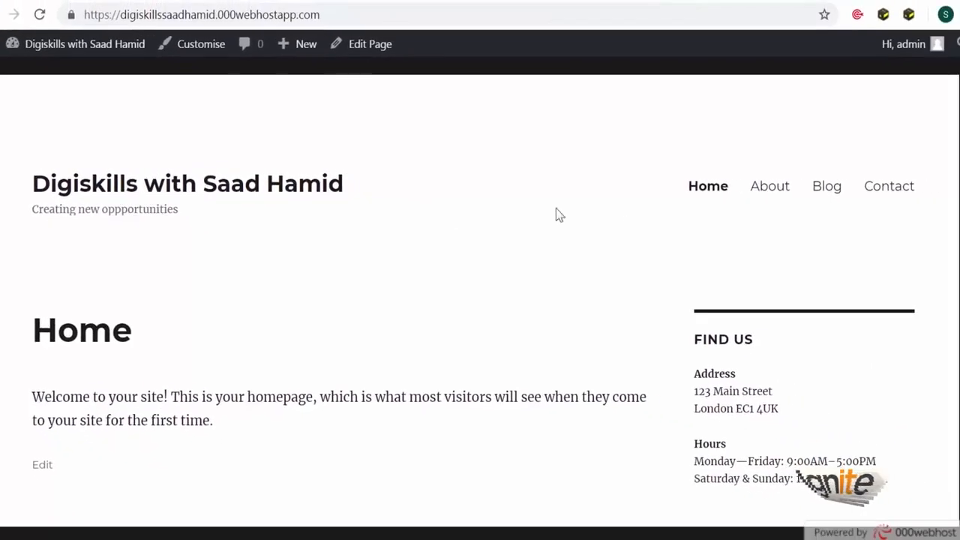
{"action": "left_click", "coordinate": [770, 186]}
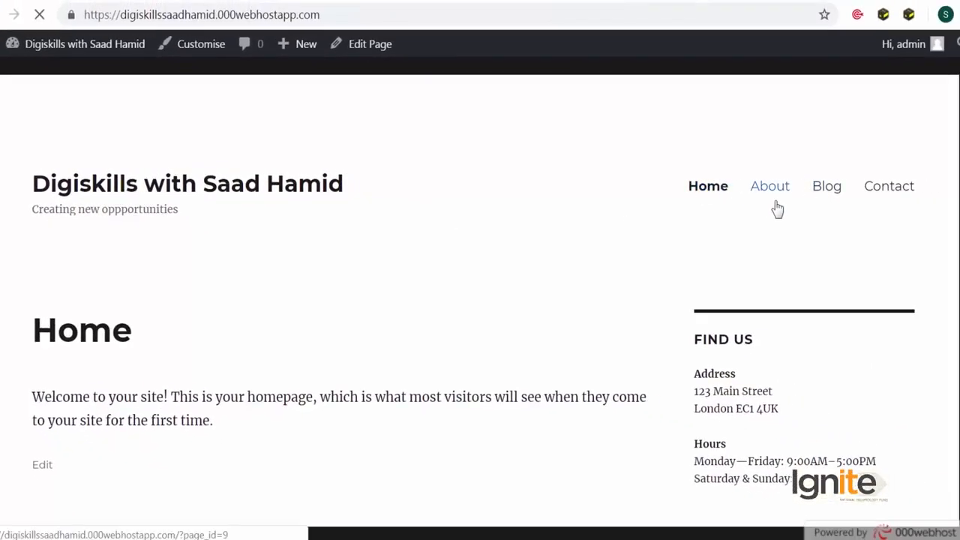
- View the front-end About page with the admin toolbar still shown across the top
{"action": "left_click", "coordinate": [770, 186]}
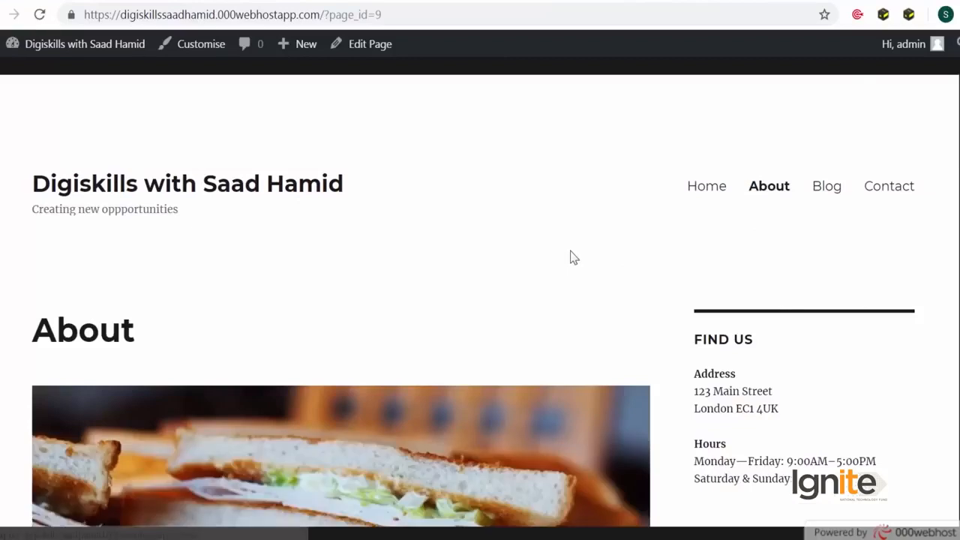
{"action": "scroll", "scroll_direction": "down", "scroll_amount": 3}
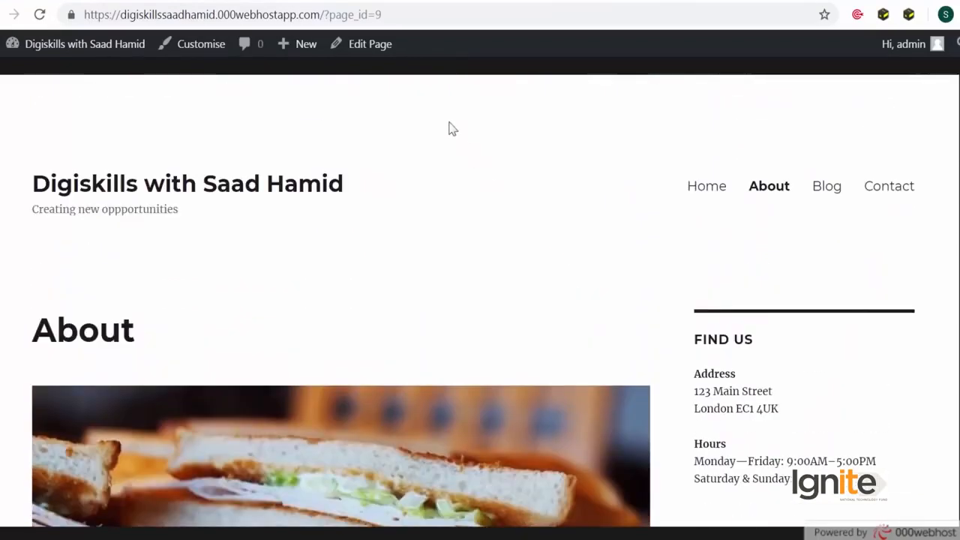
{"action": "mouse_move", "coordinate": [360, 43]}
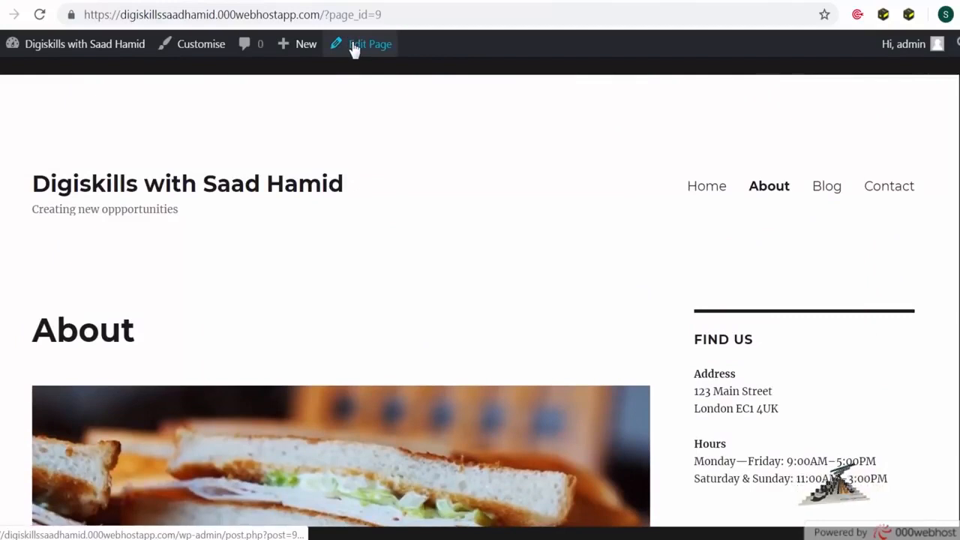
{"action": "left_click", "coordinate": [369, 44]}
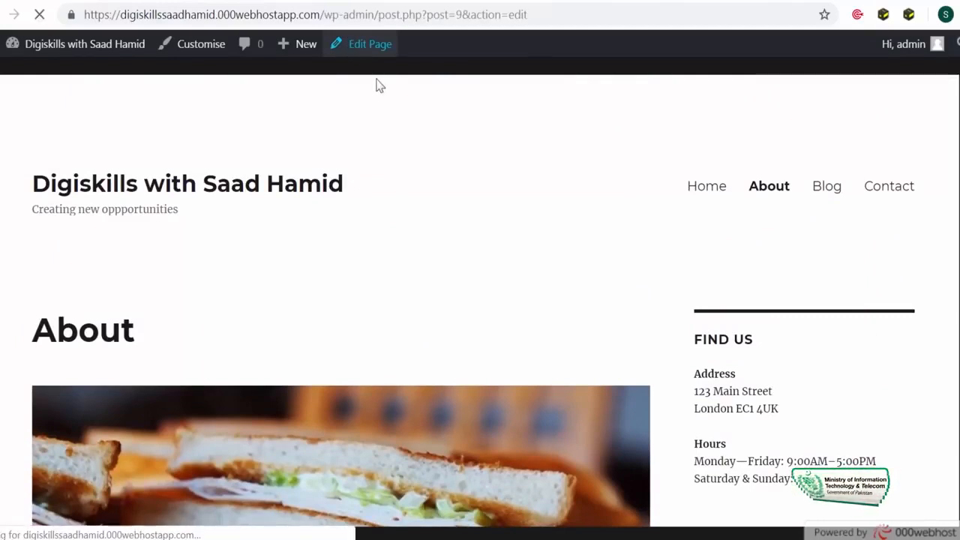
{"action": "left_click", "coordinate": [369, 43]}
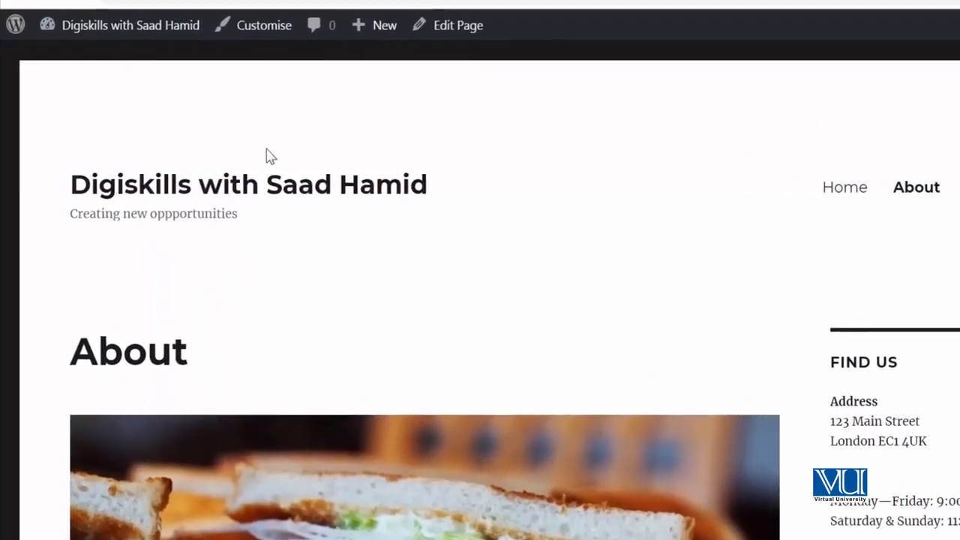
{"action": "left_click", "coordinate": [375, 24]}
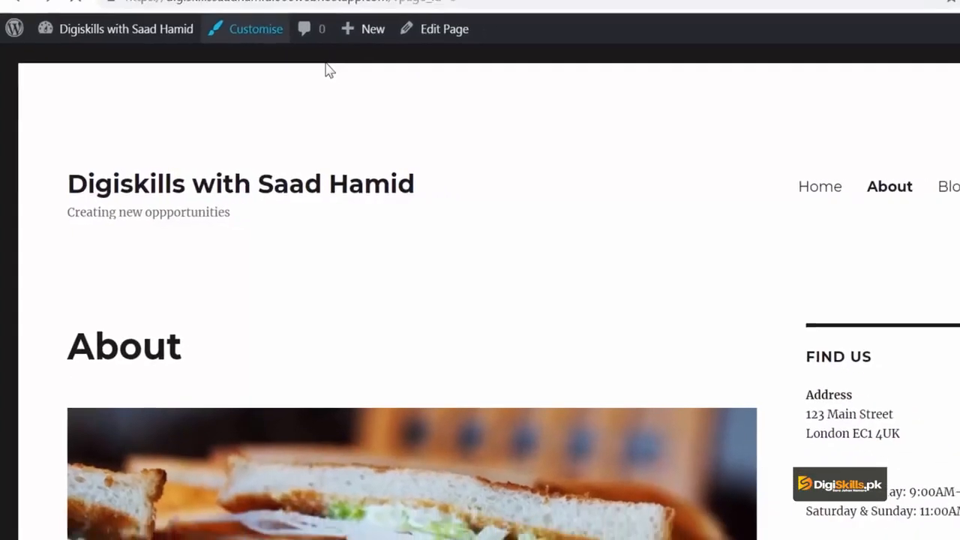
{"action": "left_click", "coordinate": [255, 28]}
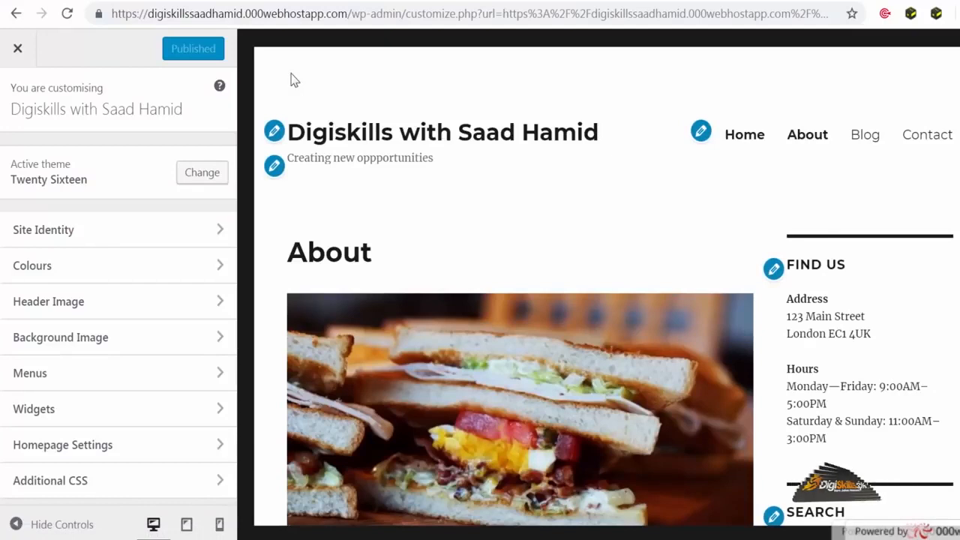
{"action": "left_click", "coordinate": [18, 48]}
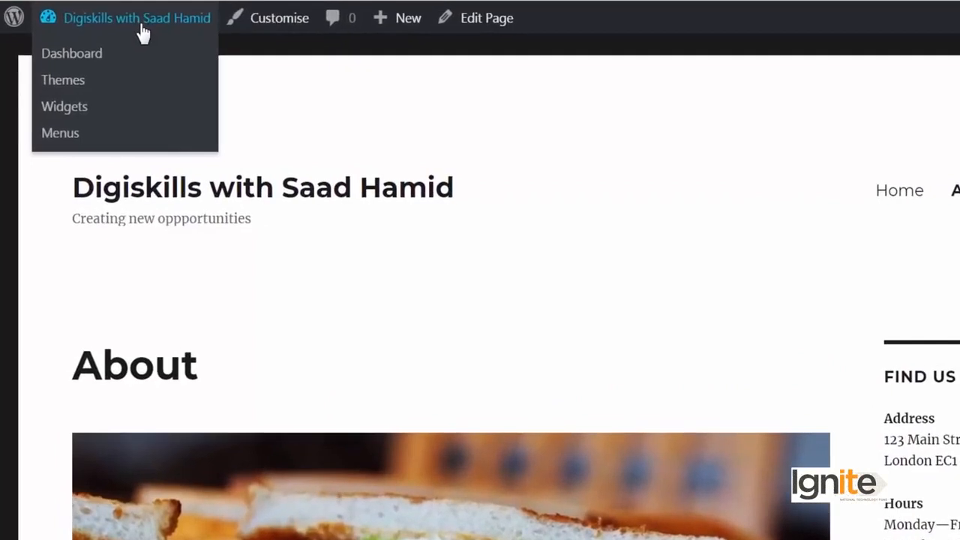
{"action": "mouse_move", "coordinate": [141, 33]}
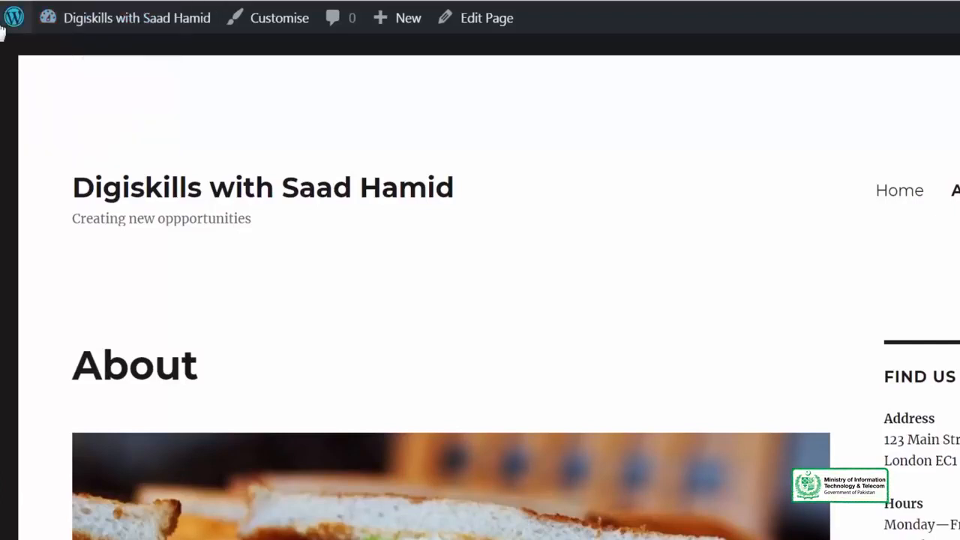
- Search Add Plugins for 'hide wordpress' and scroll to the Hide WP Toolbar result
{"action": "left_click", "coordinate": [14, 18]}
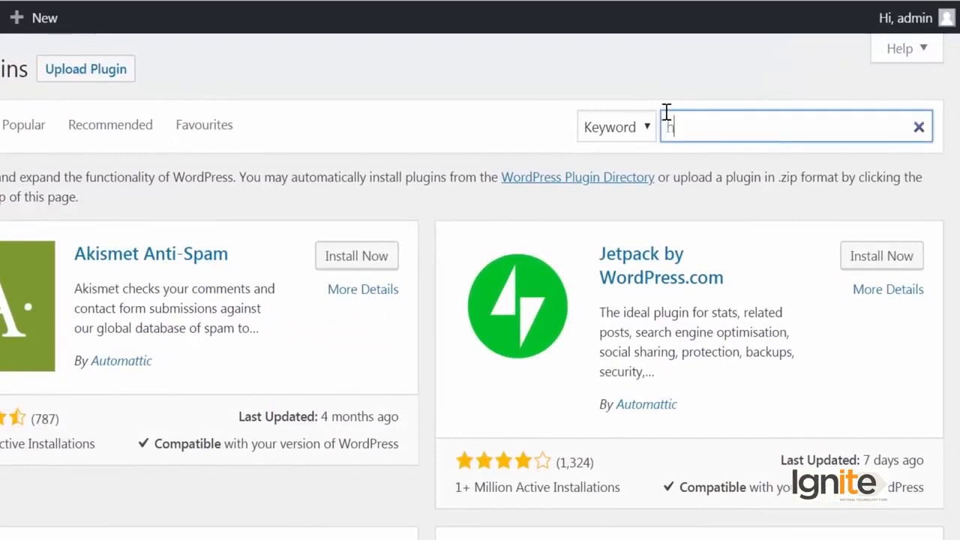
{"action": "type", "text": "hide wordpress toolbar"}
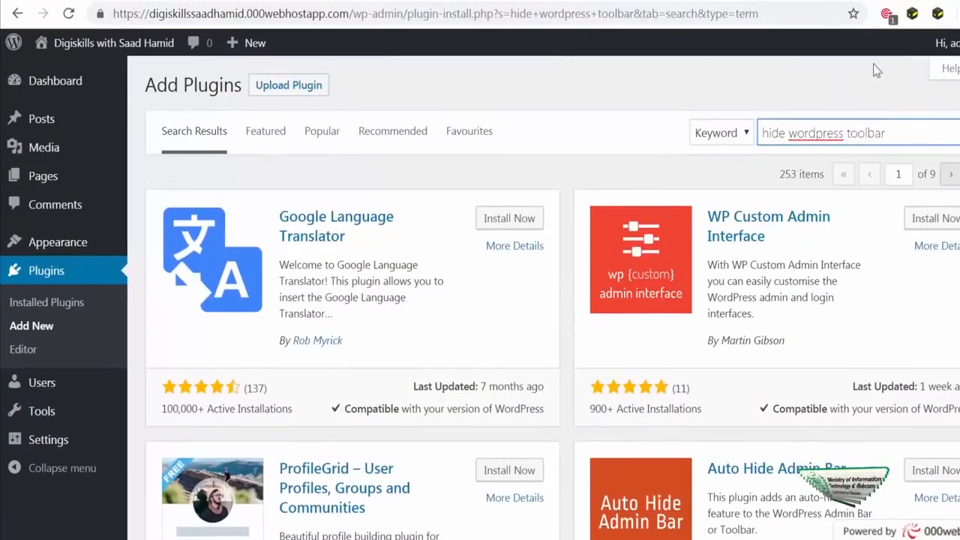
{"action": "scroll", "scroll_direction": "down", "scroll_amount": 3}
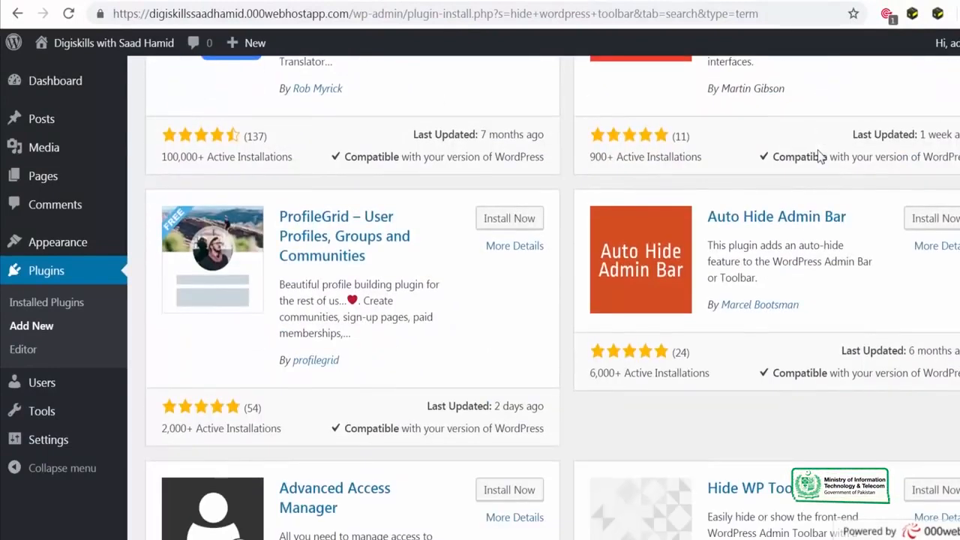
{"action": "scroll", "scroll_direction": "down", "scroll_amount": 3}
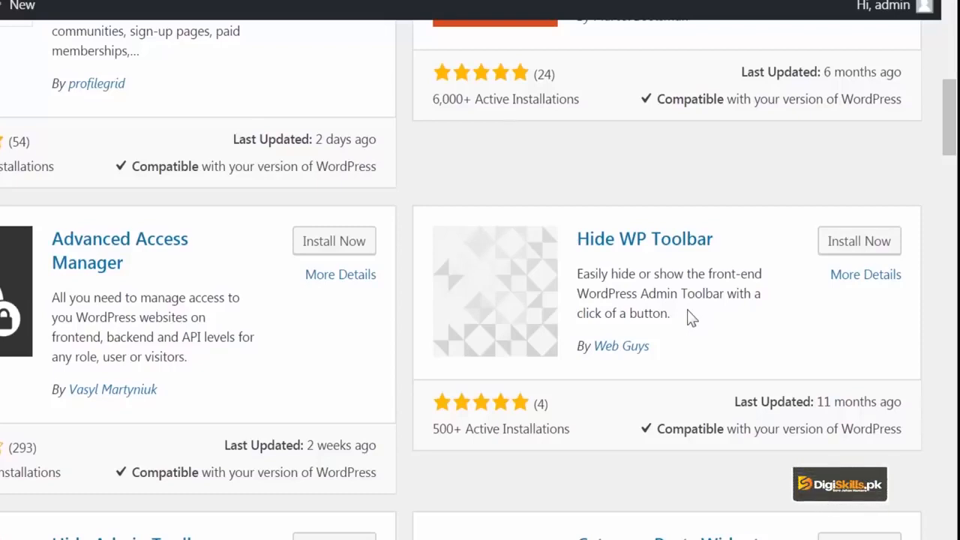
- Install and activate the Hide WP Toolbar plugin
{"action": "left_click", "coordinate": [858, 240]}
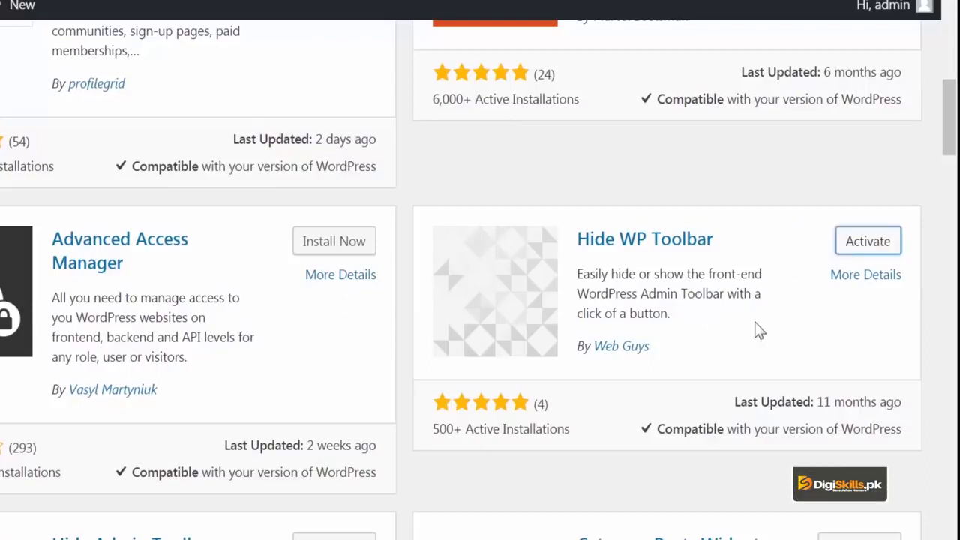
{"action": "mouse_move", "coordinate": [741, 267]}
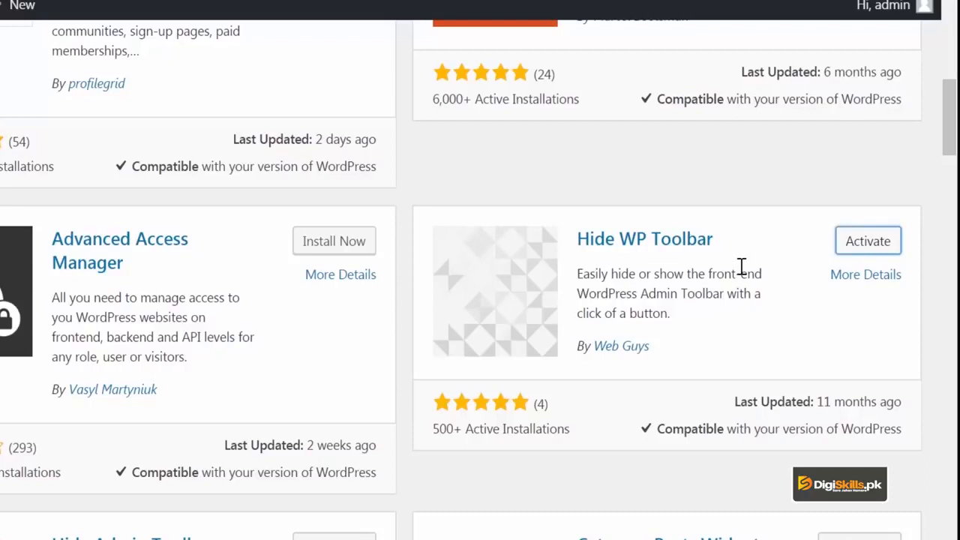
{"action": "left_click", "coordinate": [867, 240]}
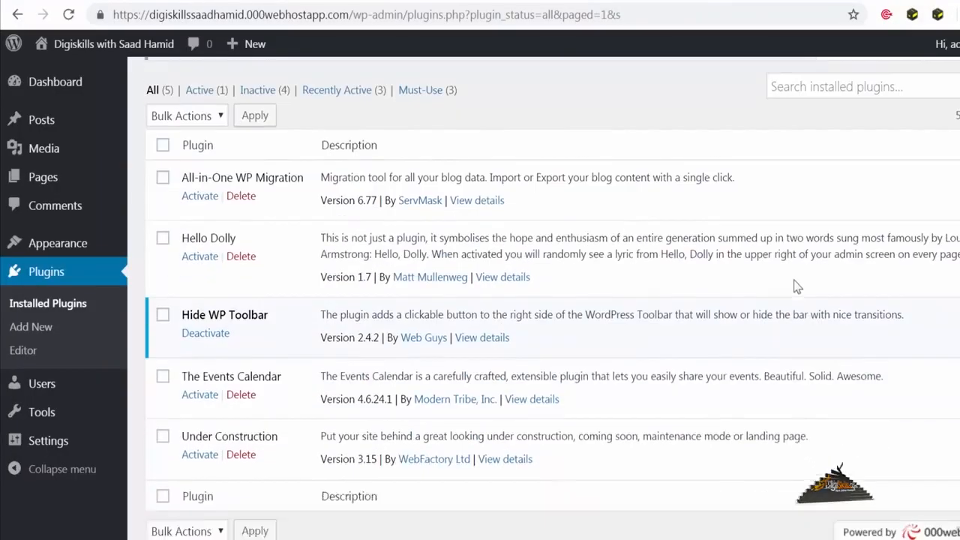
{"action": "scroll", "scroll_direction": "down", "scroll_amount": 3}
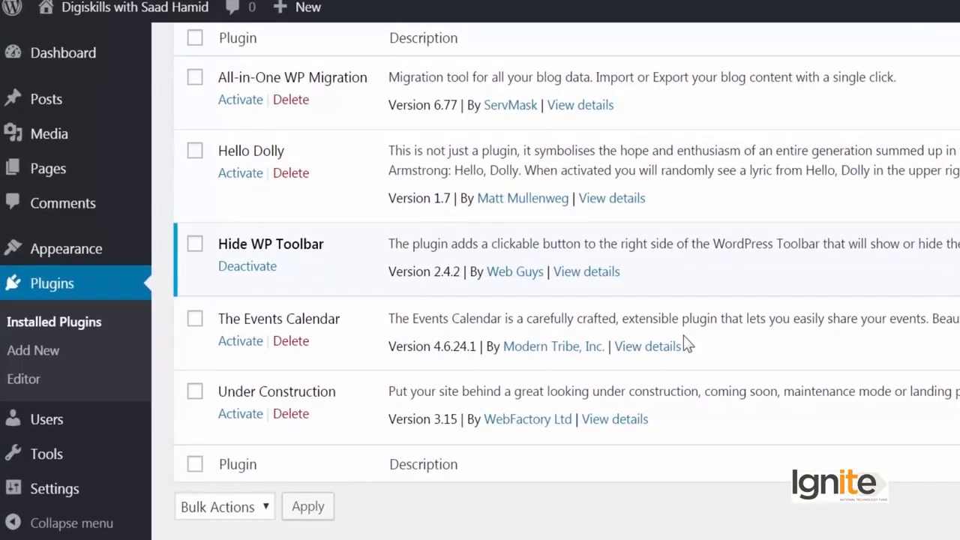
{"action": "mouse_move", "coordinate": [165, 486]}
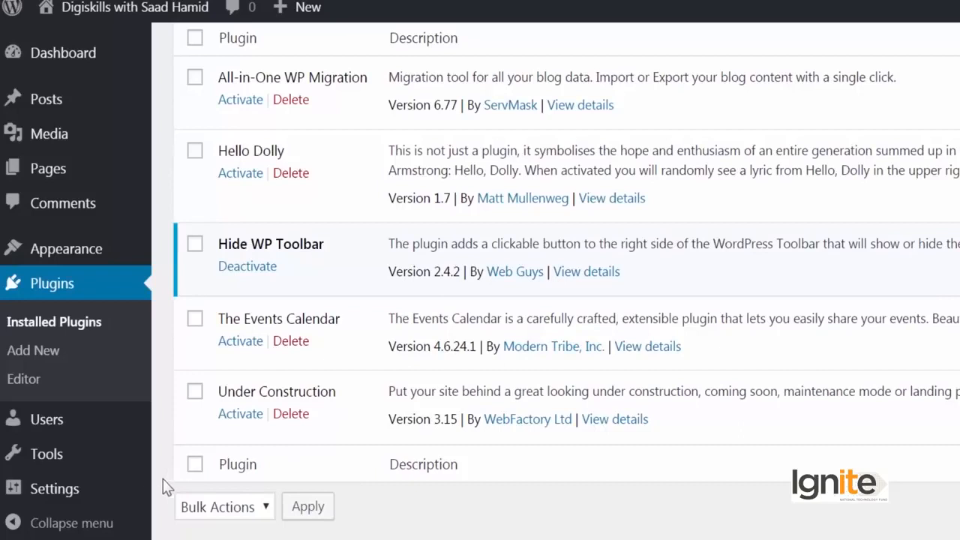
{"action": "mouse_move", "coordinate": [54, 490]}
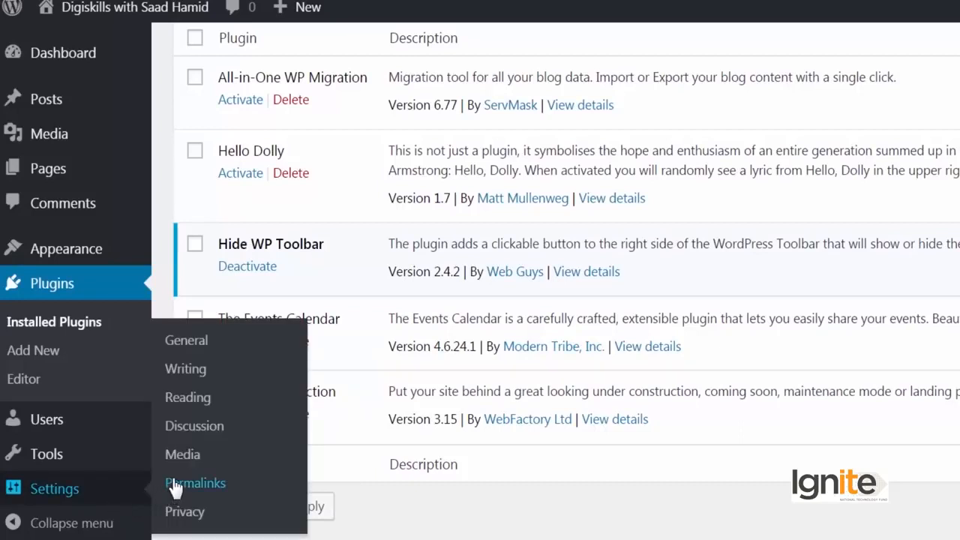
{"action": "mouse_move", "coordinate": [183, 454]}
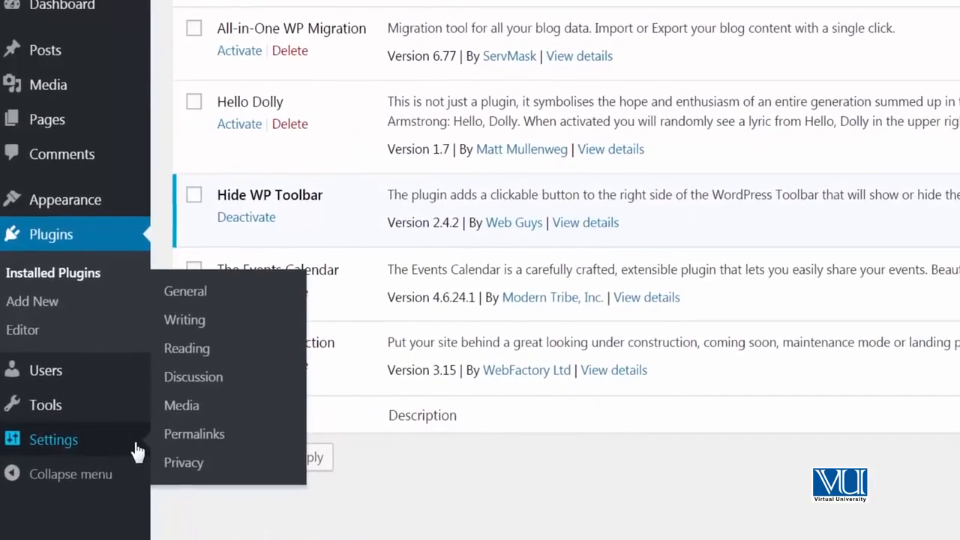
{"action": "mouse_move", "coordinate": [45, 406]}
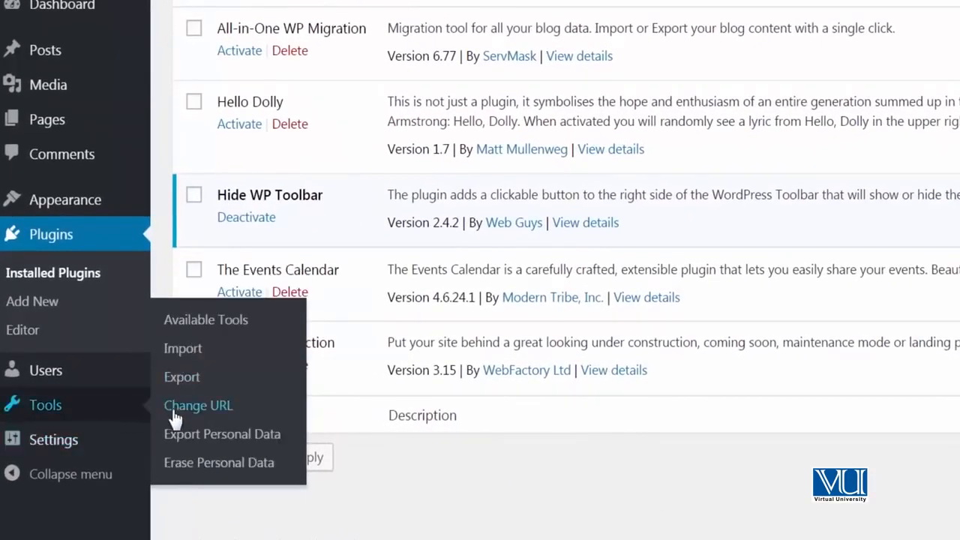
{"action": "mouse_move", "coordinate": [220, 462]}
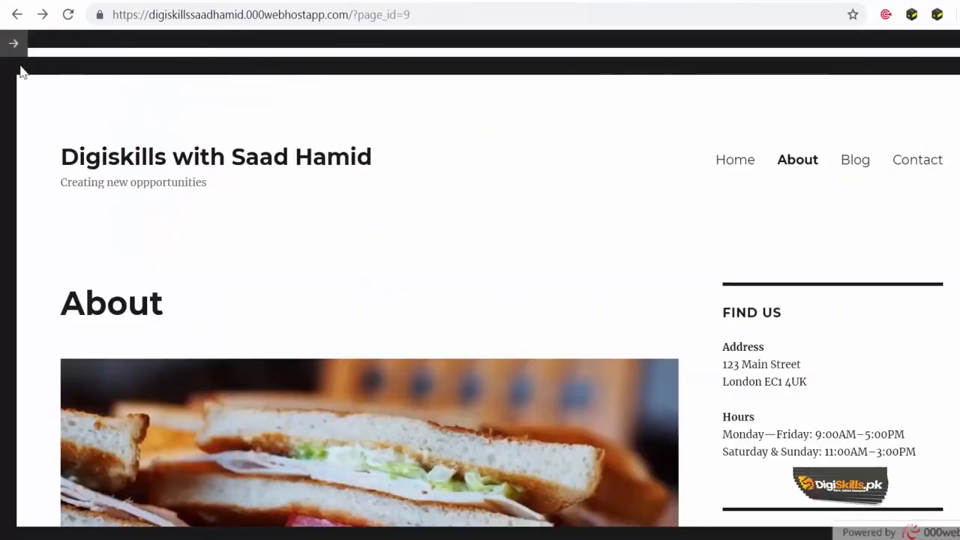
- Toggle the hidden admin toolbar back into view and hover the 'Hi, admin' account menu
{"action": "left_click", "coordinate": [12, 42]}
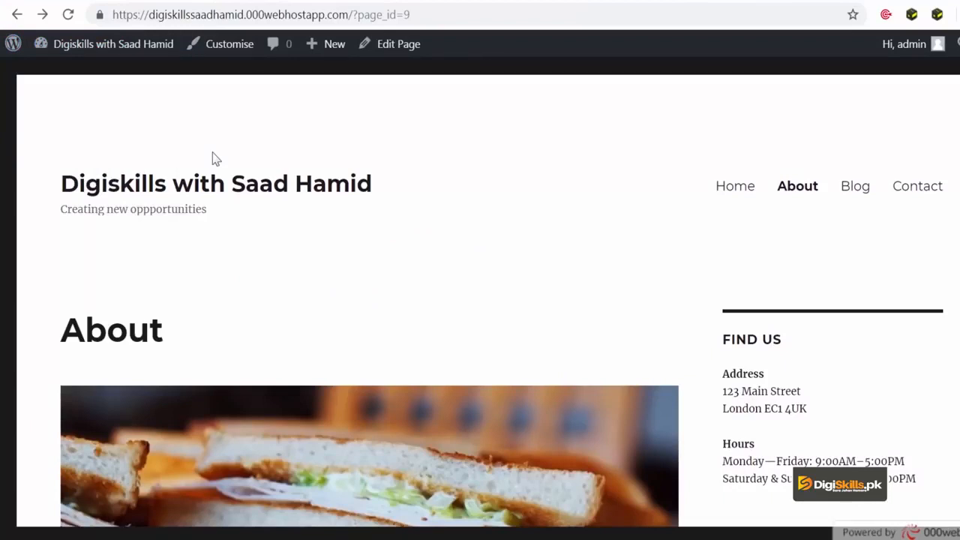
{"action": "left_click", "coordinate": [903, 43]}
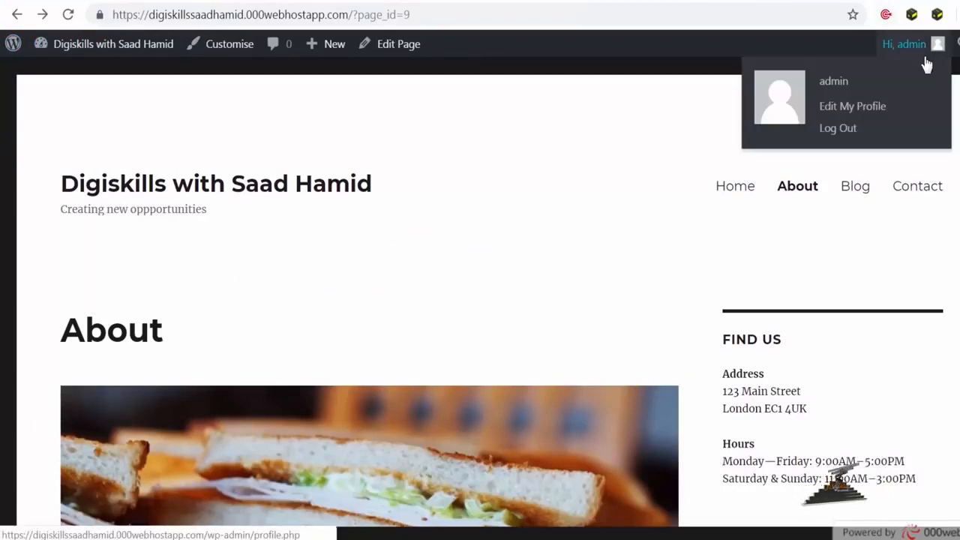